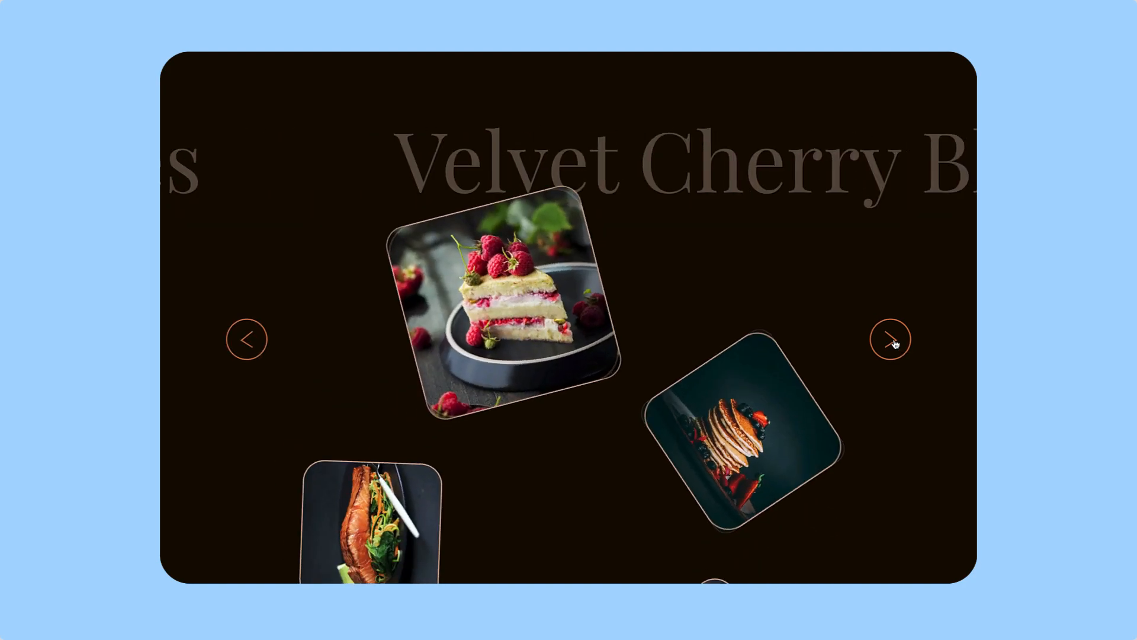
Advance the food carousel preview to the next dish.
{"action": "left_click", "coordinate": [890, 339]}
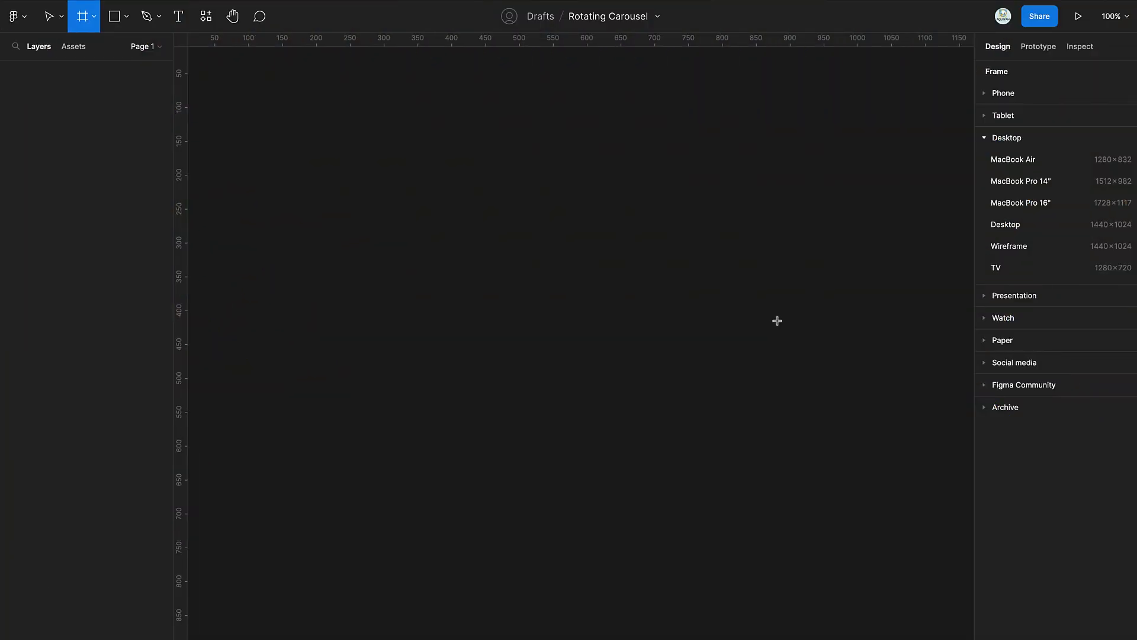
Add a MacBook Air Homepage frame and a square Image frame with corner radius 50.
{"action": "left_click", "coordinate": [1013, 159]}
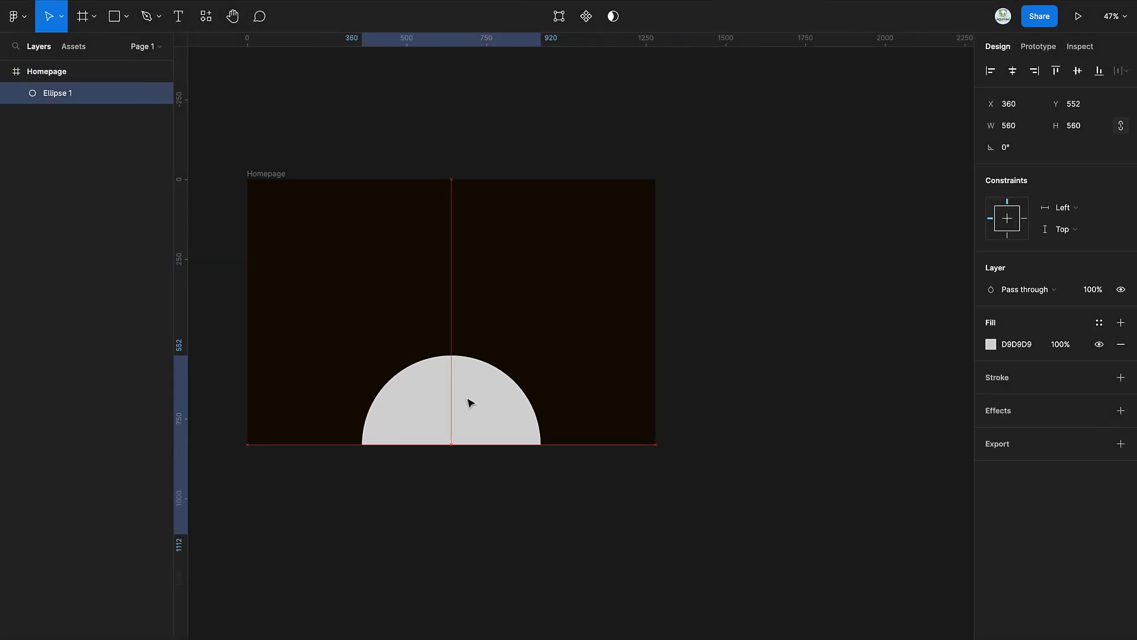
{"action": "left_click_drag", "start_coordinate": [711, 252], "coordinate": [824, 368]}
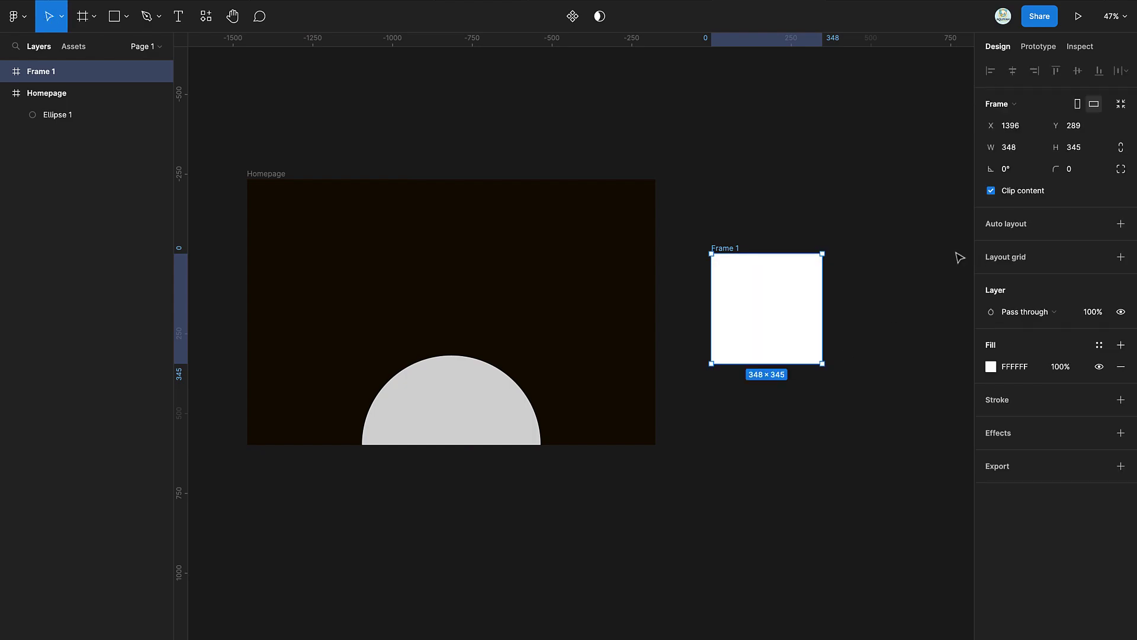
{"action": "type", "text": "50"}
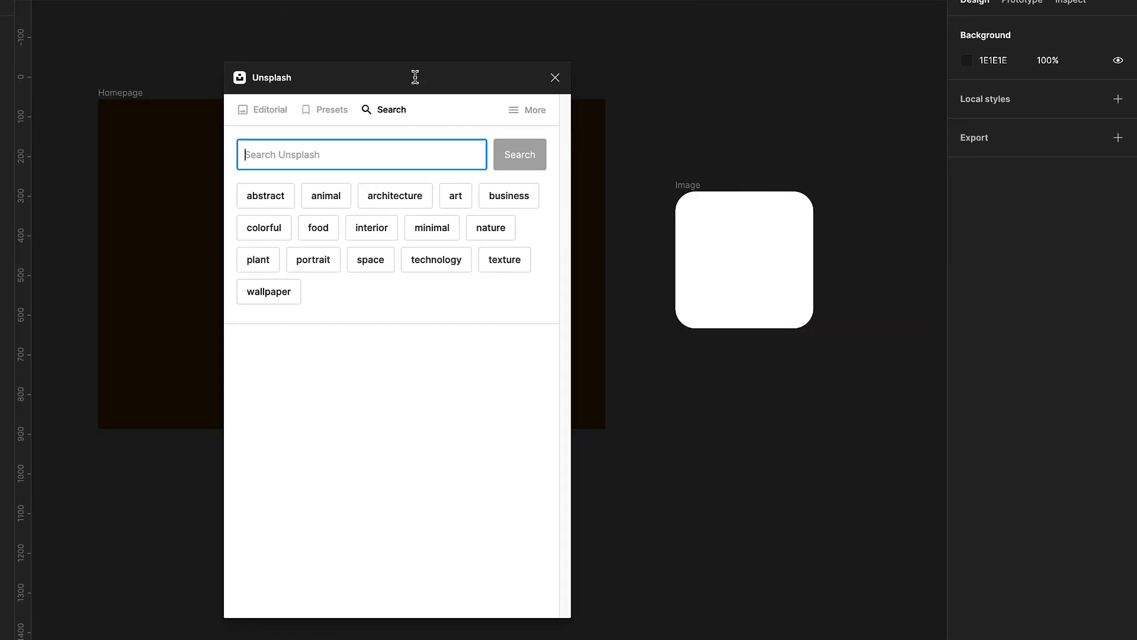
Fill the Image frame with the 'restaurant food' Unsplash pancake photo and add a light-brown border.
{"action": "type", "text": "restaurant"}
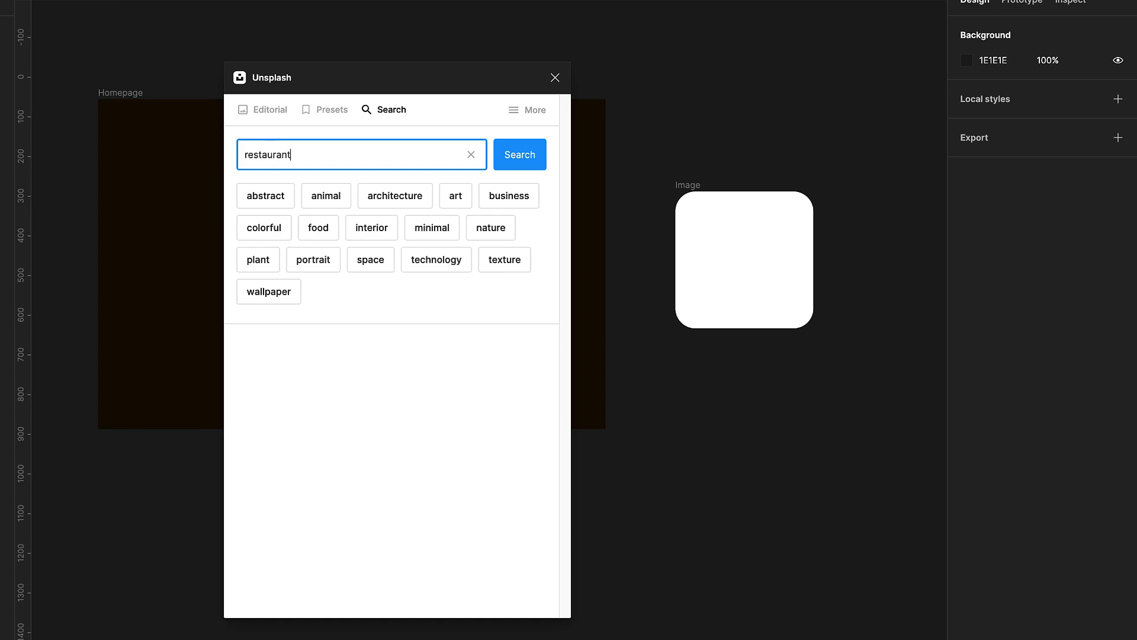
{"action": "type", "text": "food"}
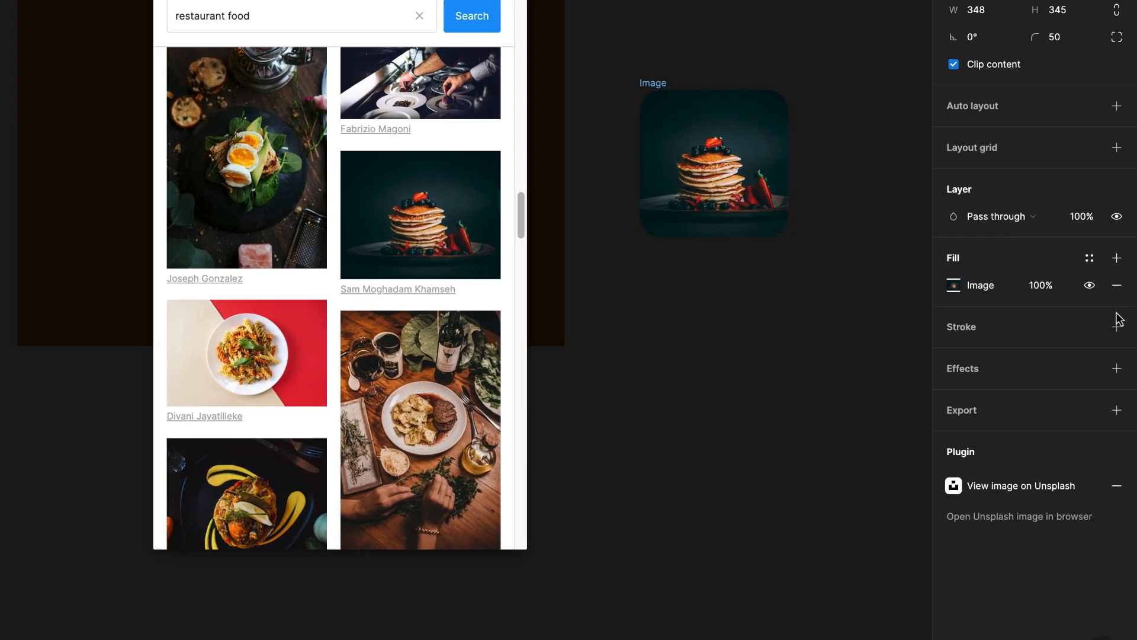
{"action": "left_click", "coordinate": [1117, 327]}
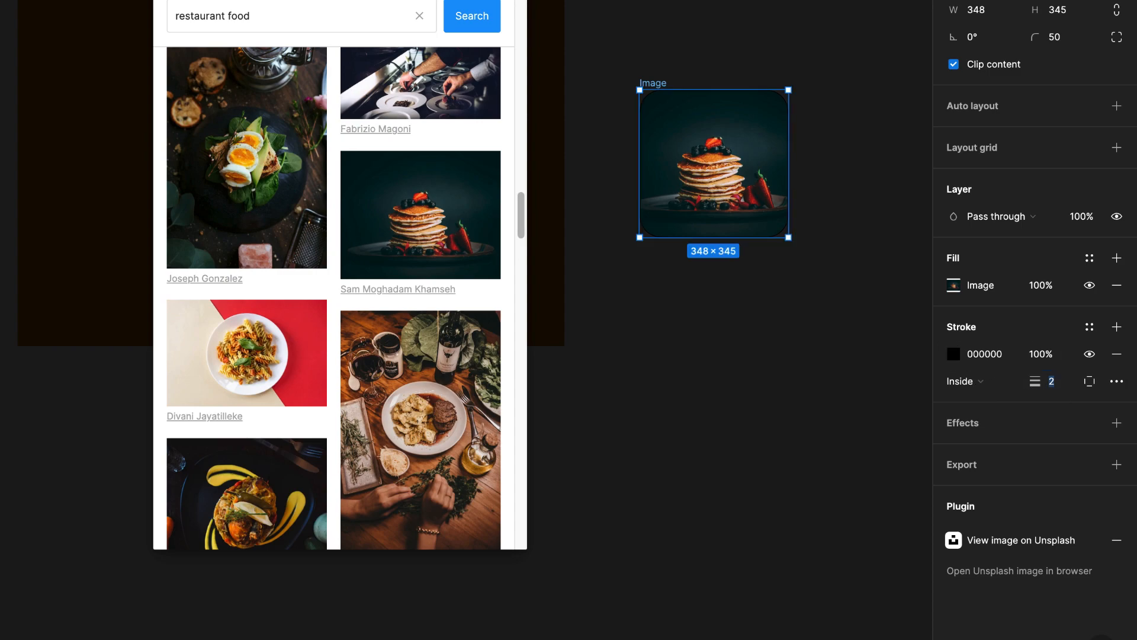
{"action": "left_click", "coordinate": [985, 354]}
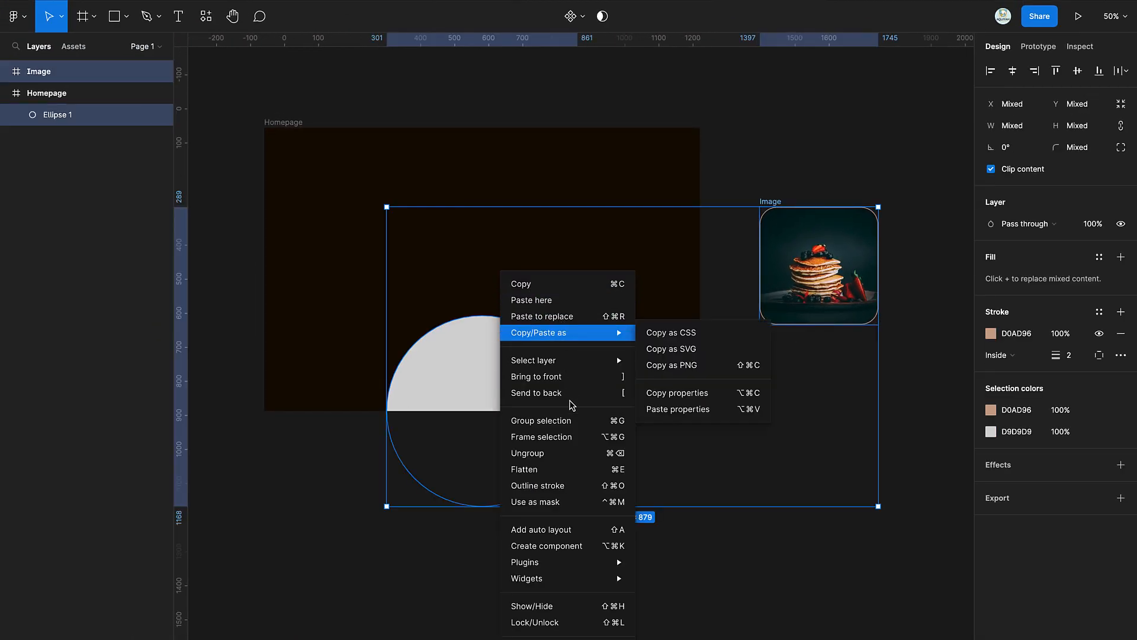
{"action": "mouse_move", "coordinate": [525, 562]}
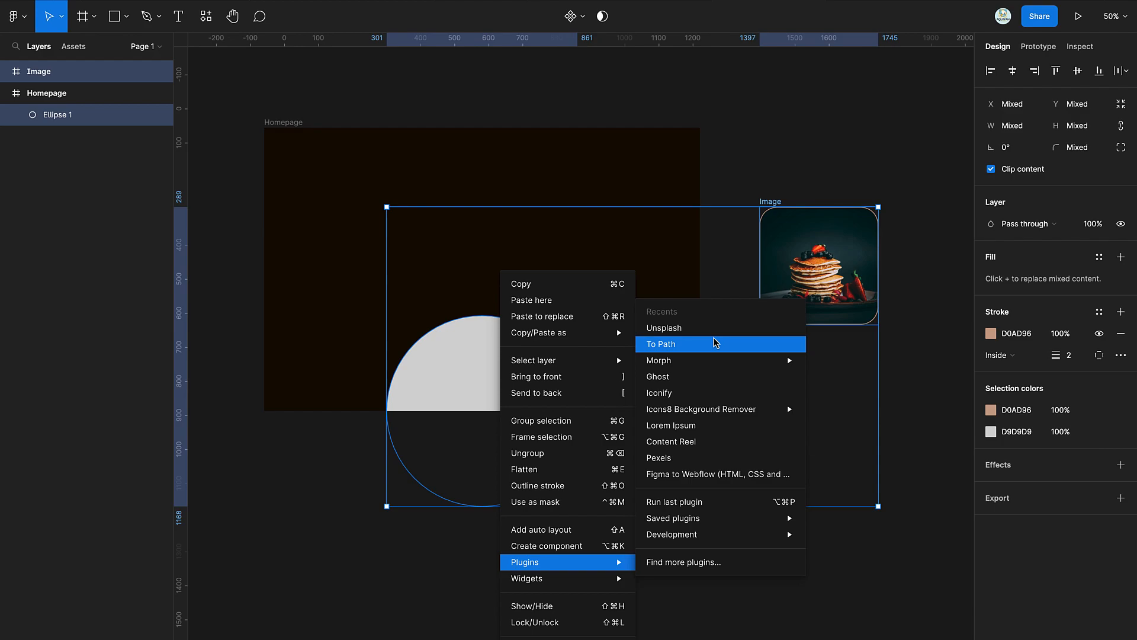
Link five image copies around the circle with To Path, both alignments set to 1.
{"action": "left_click", "coordinate": [660, 345]}
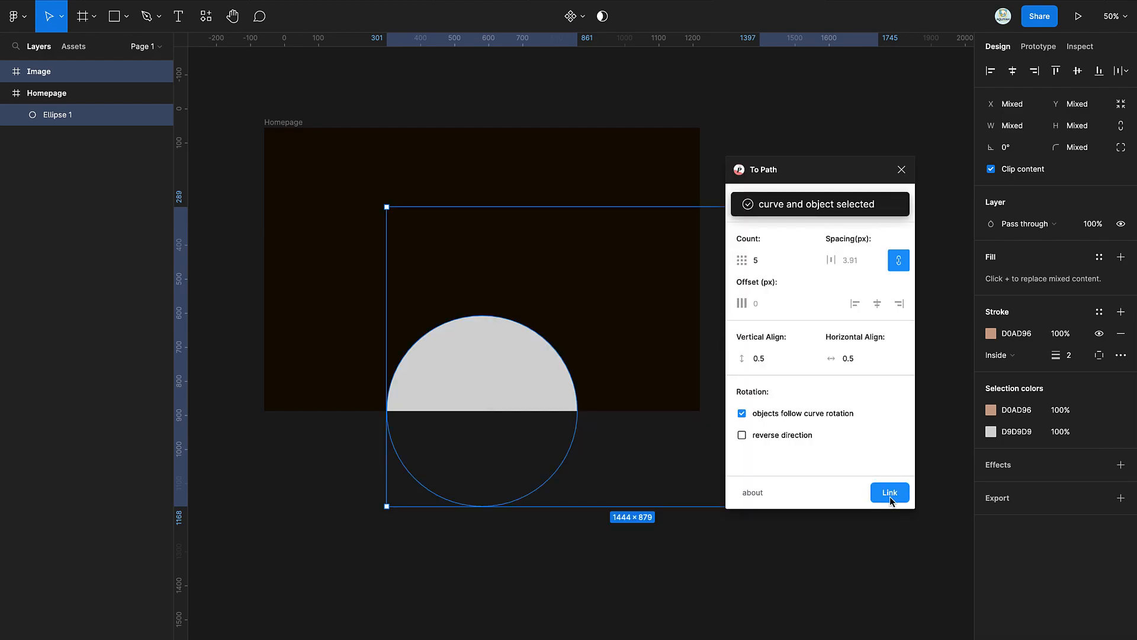
{"action": "left_click", "coordinate": [773, 358]}
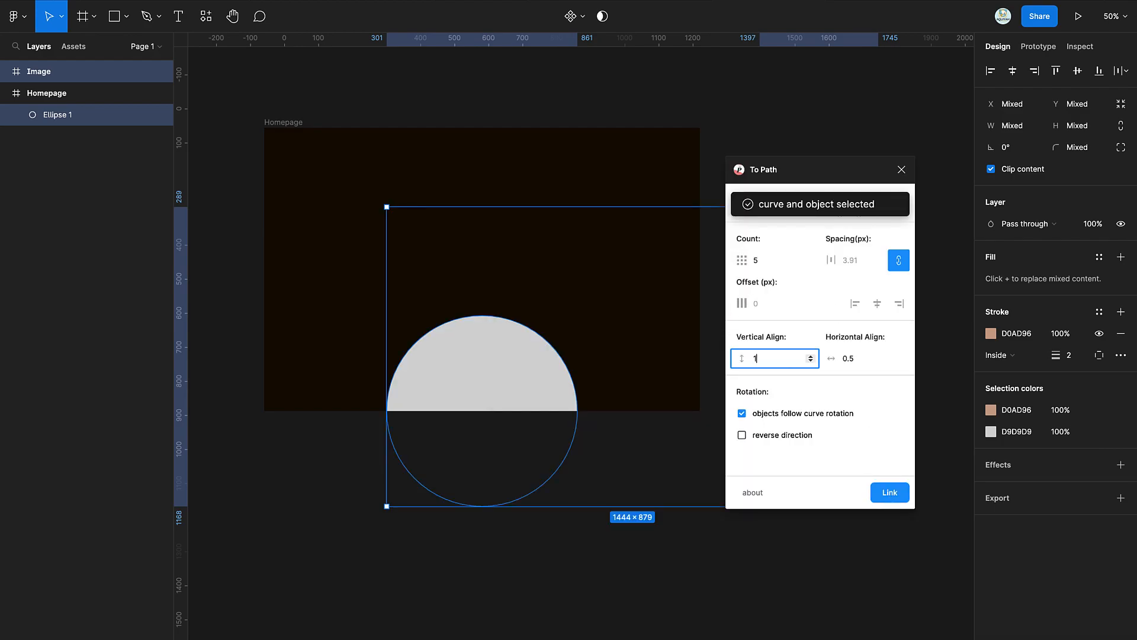
{"action": "left_click", "coordinate": [864, 358]}
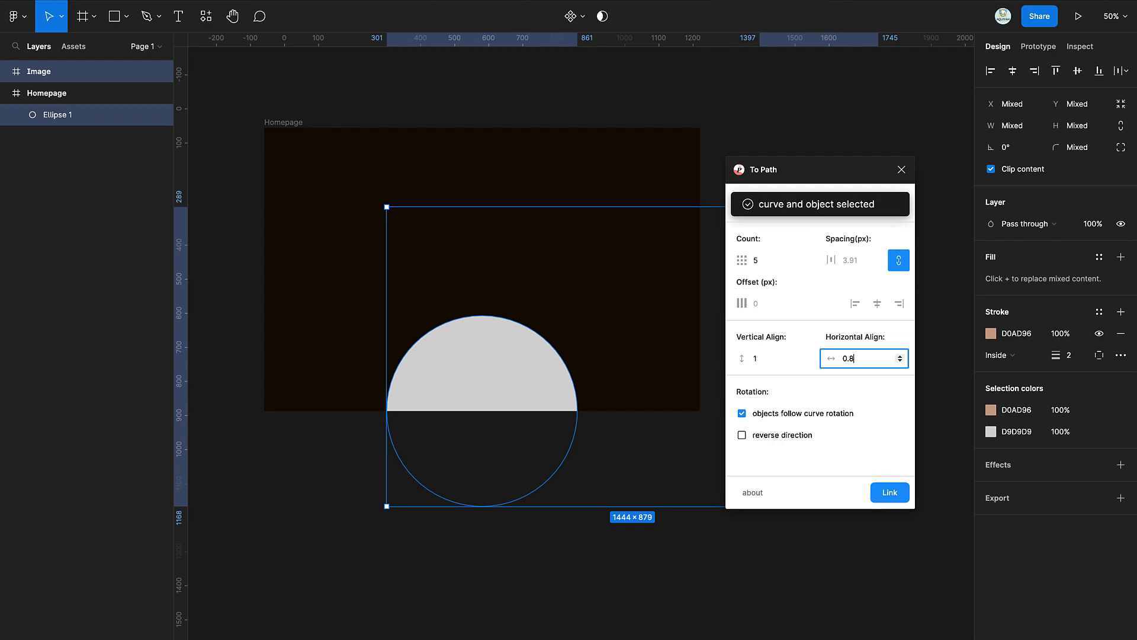
{"action": "left_click", "coordinate": [890, 492]}
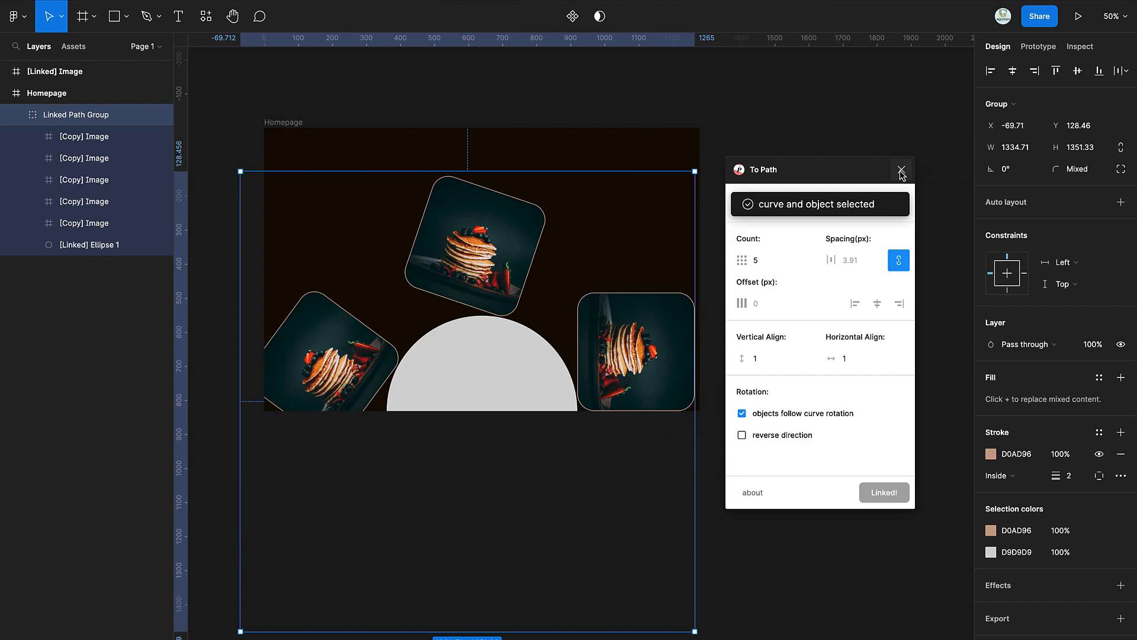
{"action": "left_click", "coordinate": [901, 170]}
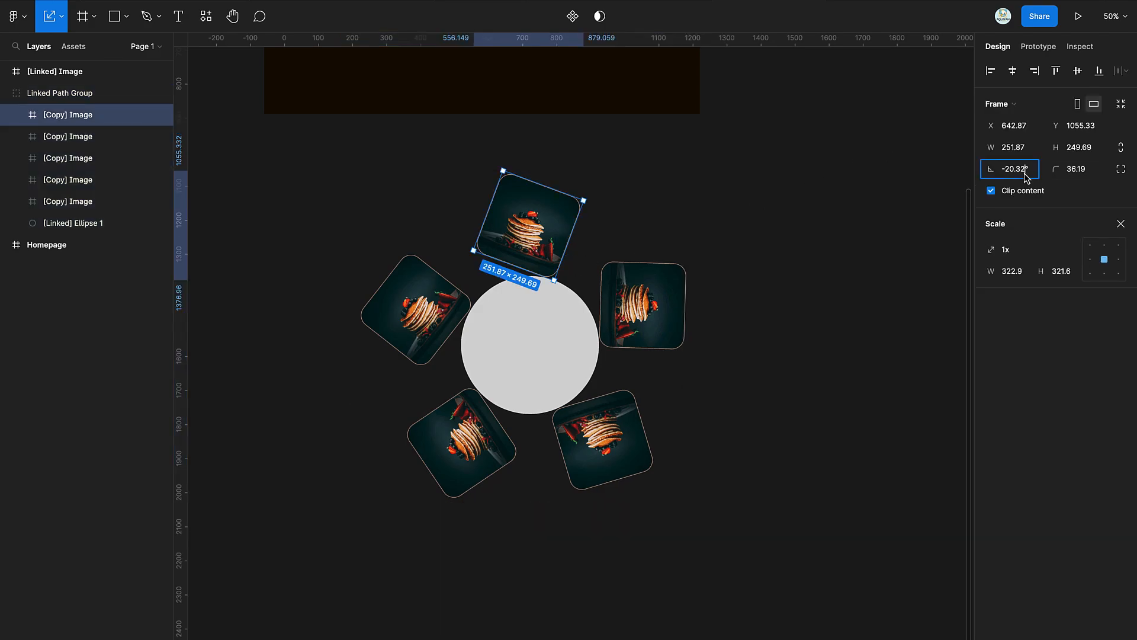
Straighten the top image copy to 0° and rotate the whole Linked Path Group.
{"action": "left_click", "coordinate": [708, 385]}
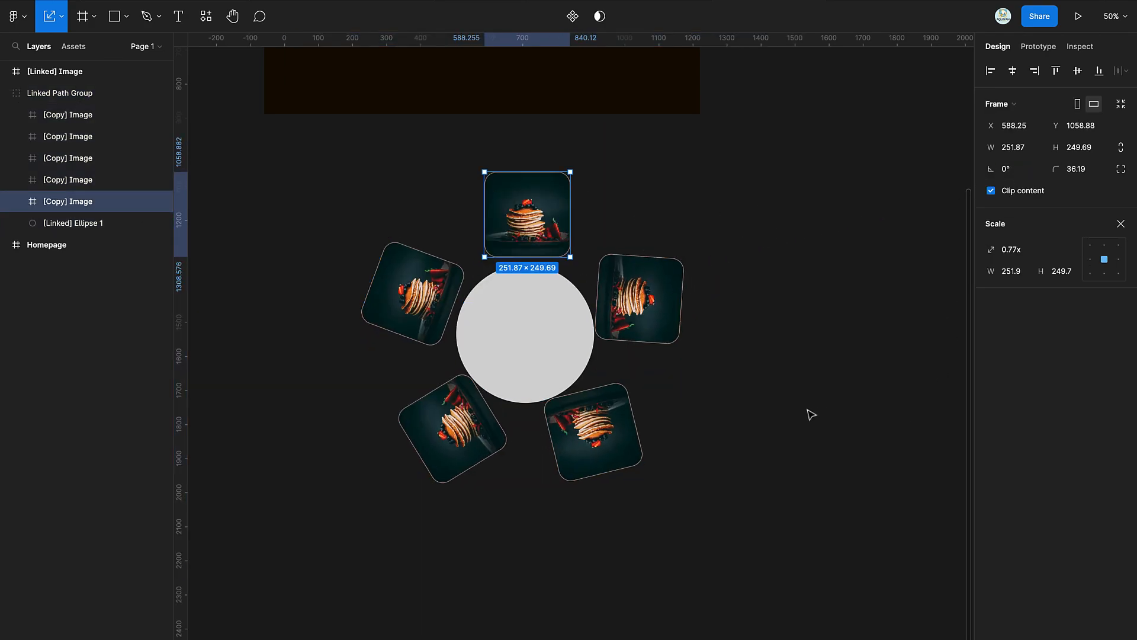
{"action": "left_click", "coordinate": [59, 93]}
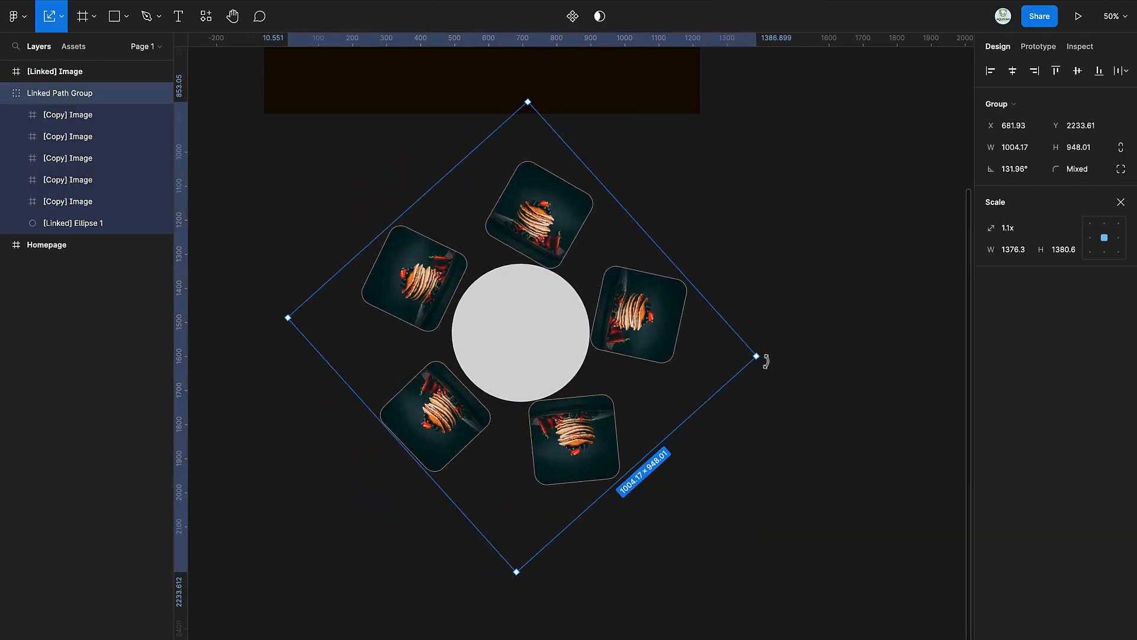
{"action": "left_click", "coordinate": [533, 208]}
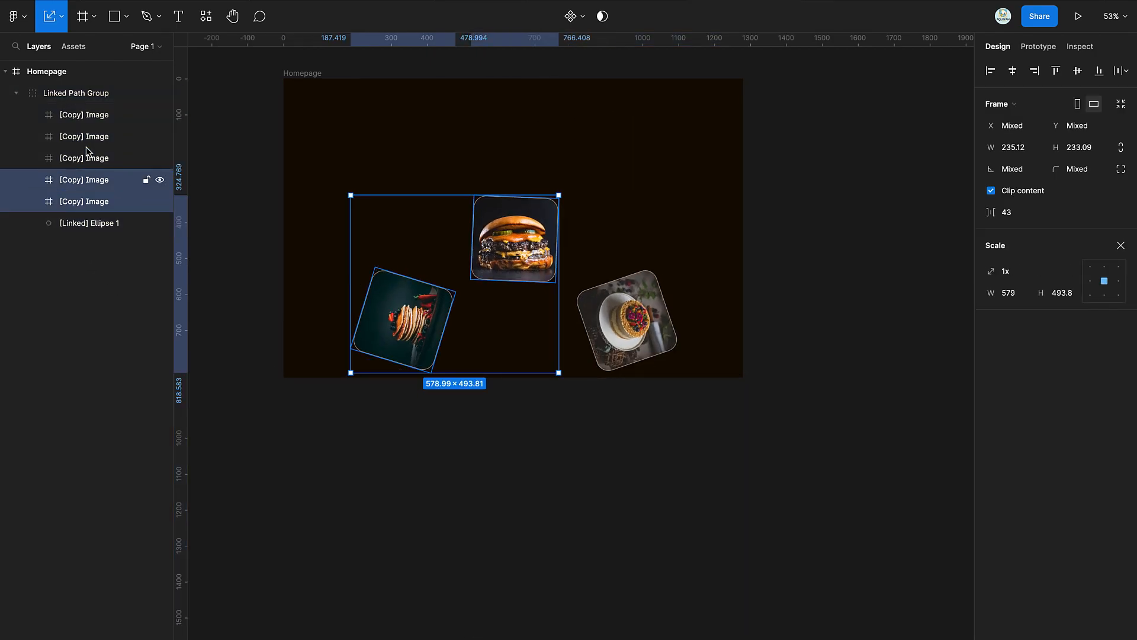
Move the burger, pancake and cake image ring into position inside Homepage.
{"action": "left_click_drag", "start_coordinate": [559, 372], "coordinate": [680, 511]}
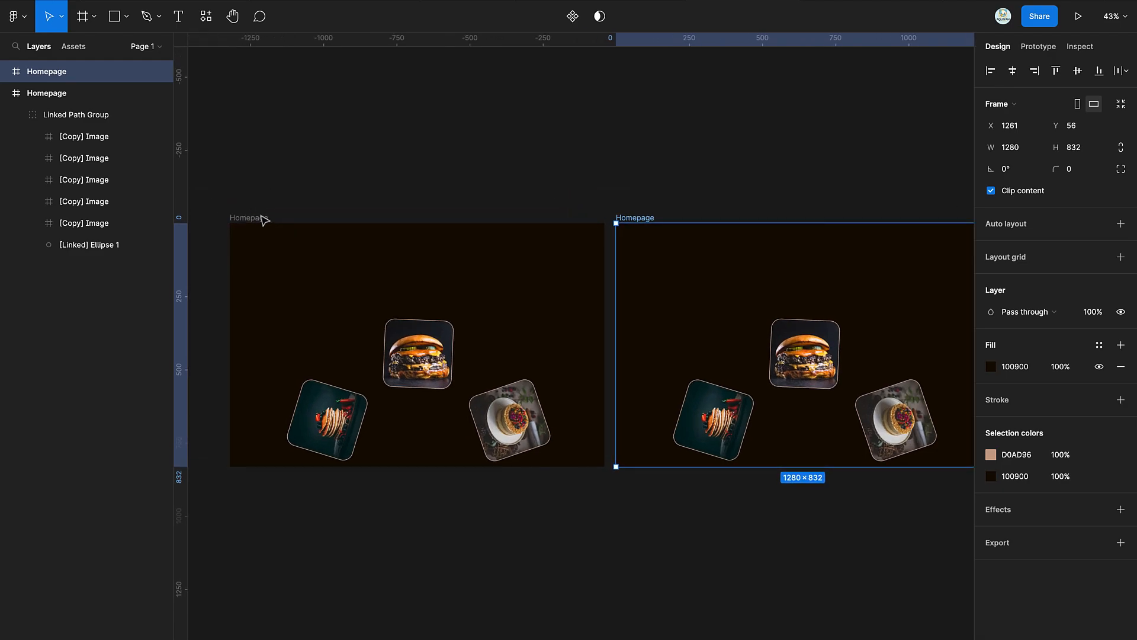
Rename the left Homepage frame to Homepage 1.
{"action": "double_click", "coordinate": [635, 217]}
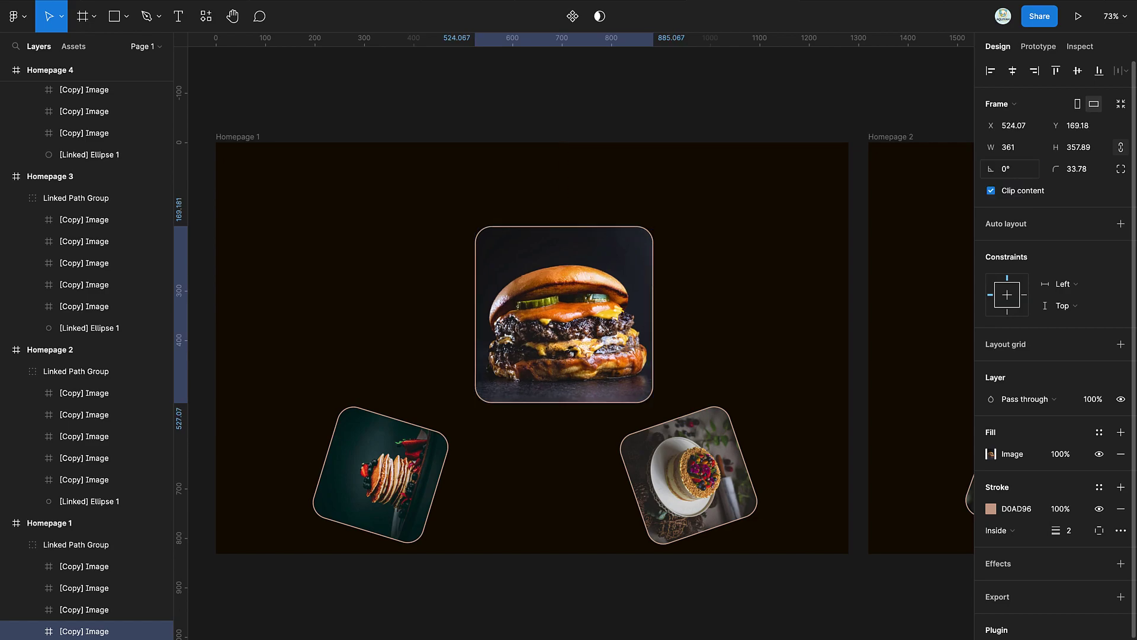
Add the 'Gourmet Burgie' title in Playfair Display at size 350.
{"action": "left_click_drag", "start_coordinate": [564, 316], "coordinate": [540, 315]}
{"action": "type", "text": "G"}
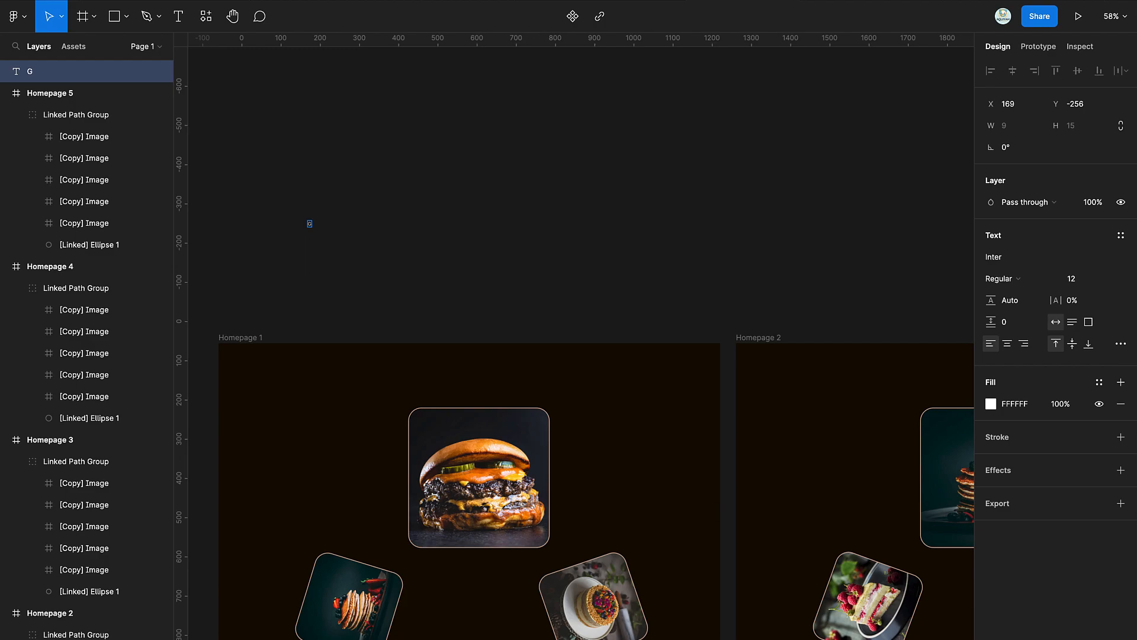
{"action": "type", "text": "ourmet Burgie"}
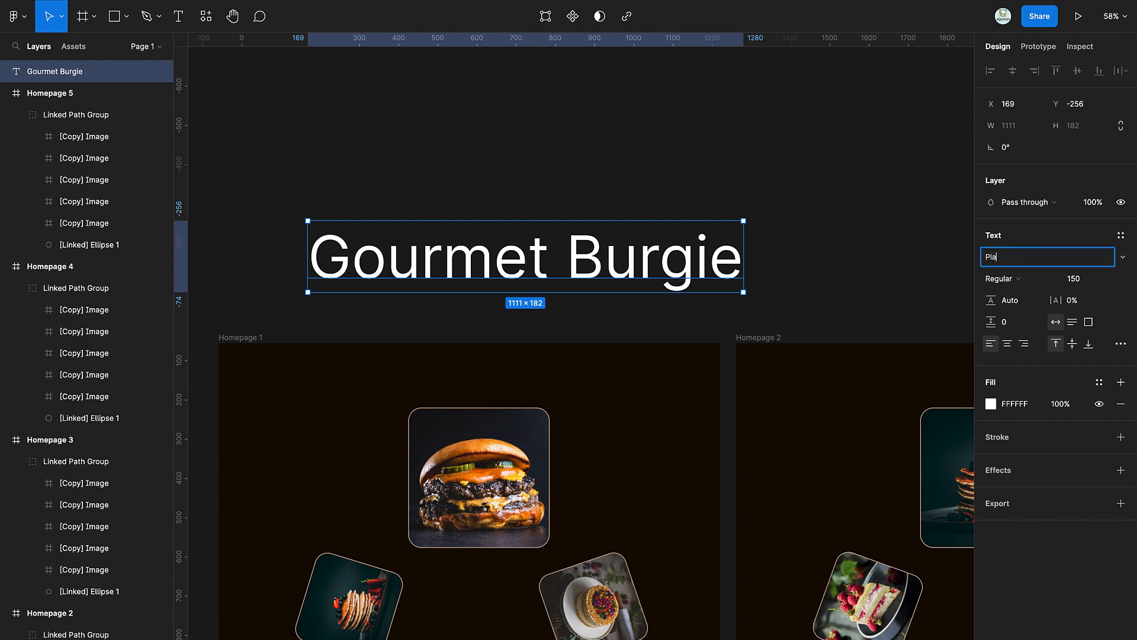
{"action": "type", "text": "Playfair Display"}
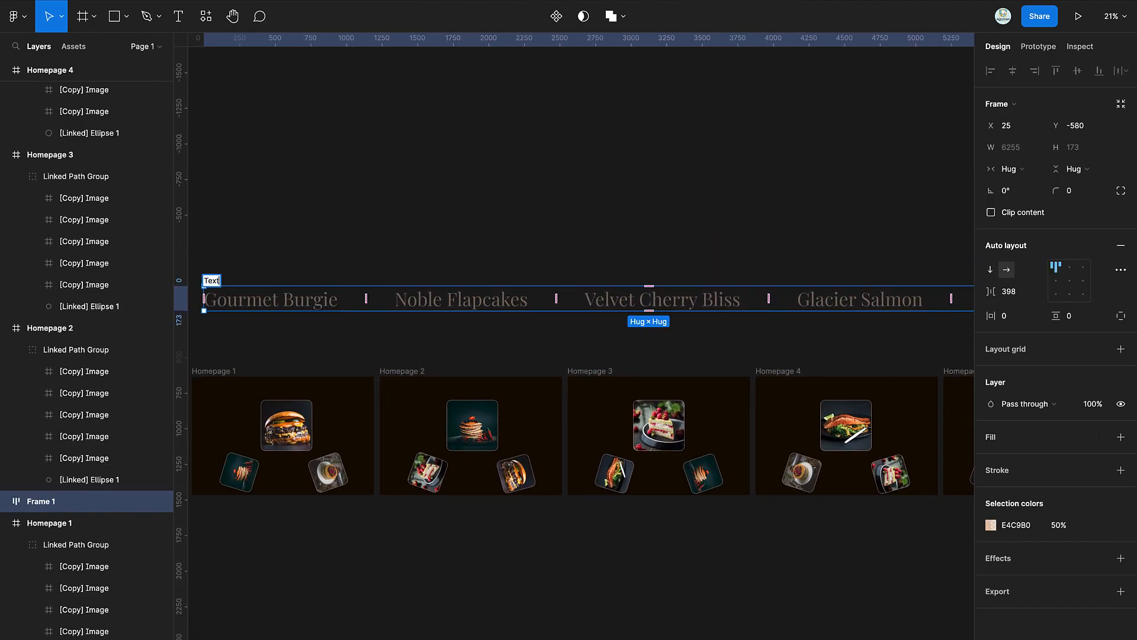
{"action": "type", "text": "350"}
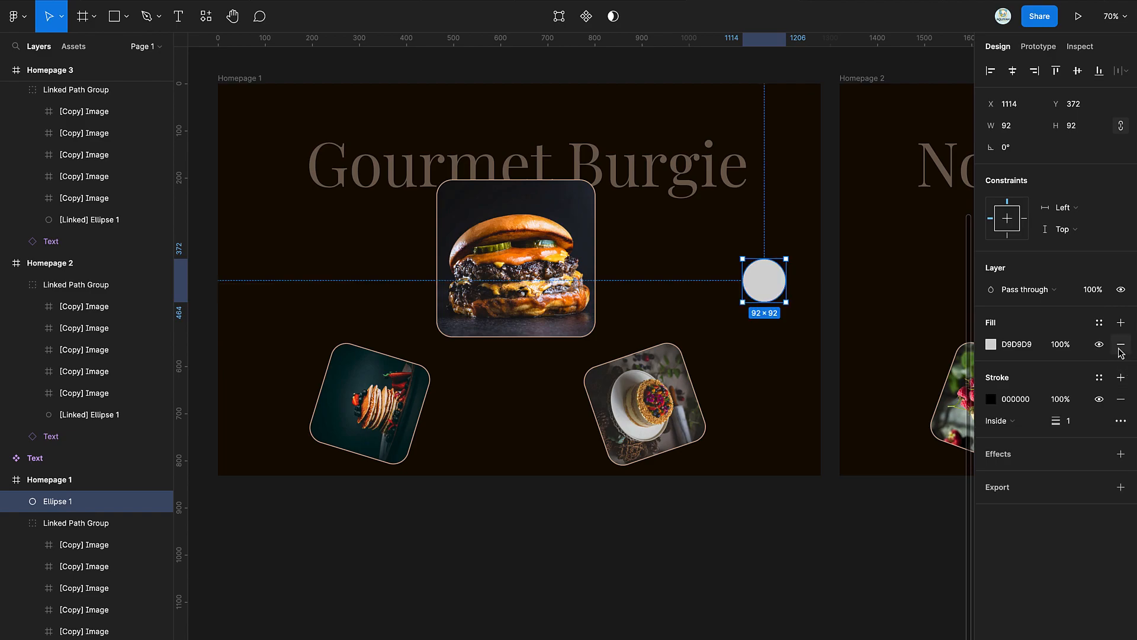
Make a 67×67 unfilled circle button and draw its arrow chevron.
{"action": "left_click", "coordinate": [1121, 342]}
{"action": "type", "text": "67"}
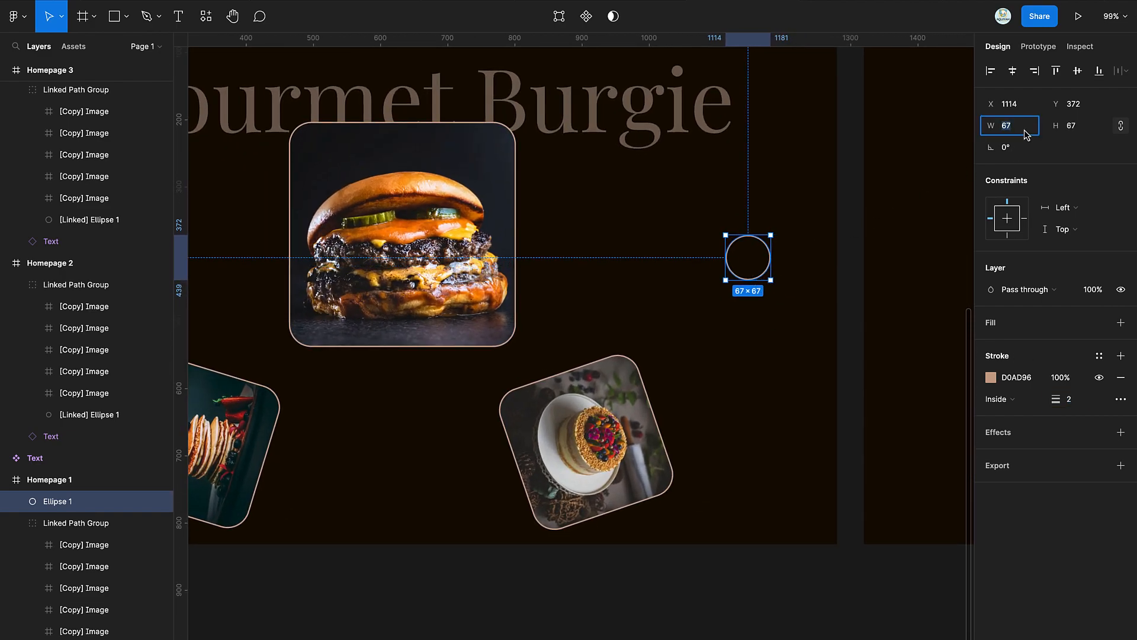
{"action": "left_click", "coordinate": [150, 16]}
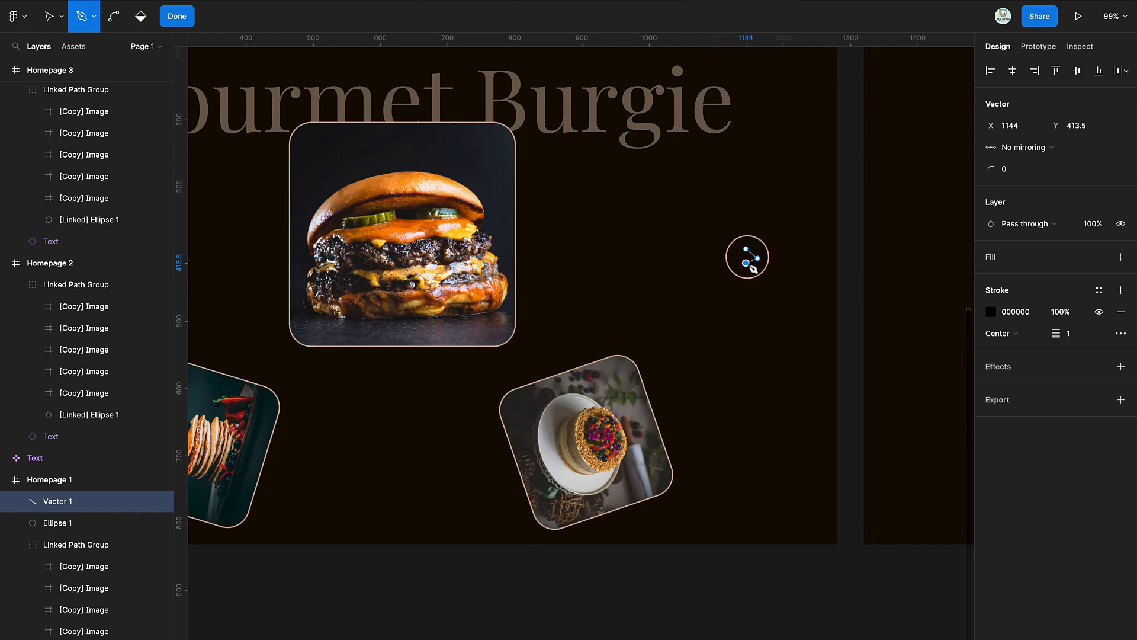
{"action": "left_click", "coordinate": [176, 16]}
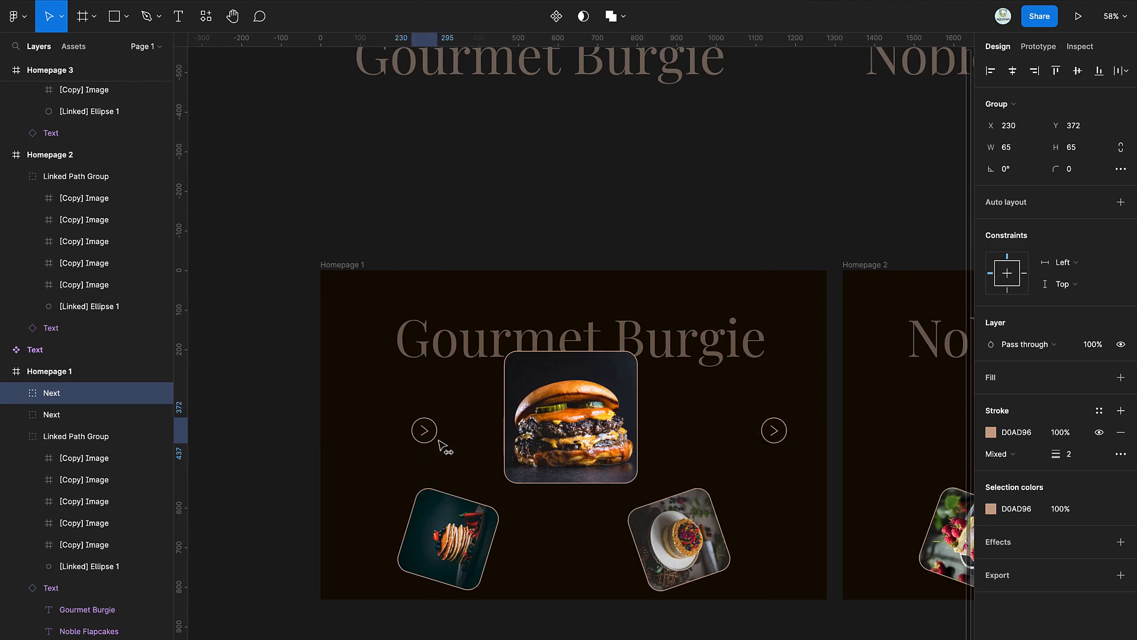
Flip the left arrow horizontally into Prev and widen the gap between buttons.
{"action": "right_click", "coordinate": [424, 430]}
{"action": "type", "text": "Prev"}
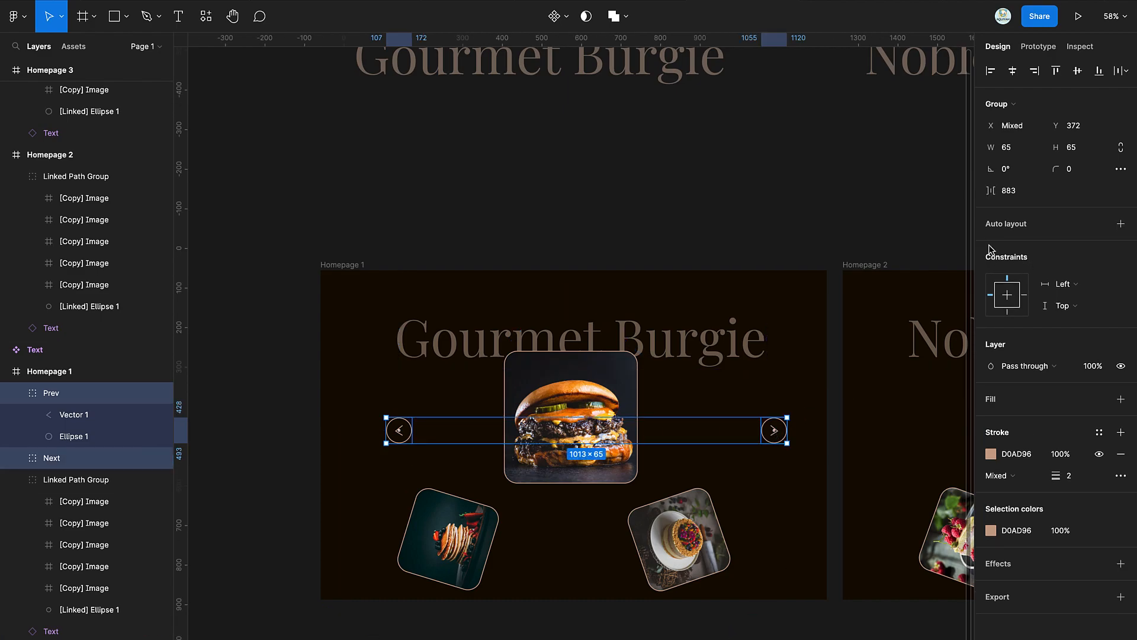
{"action": "left_click_drag", "start_coordinate": [775, 430], "coordinate": [807, 430]}
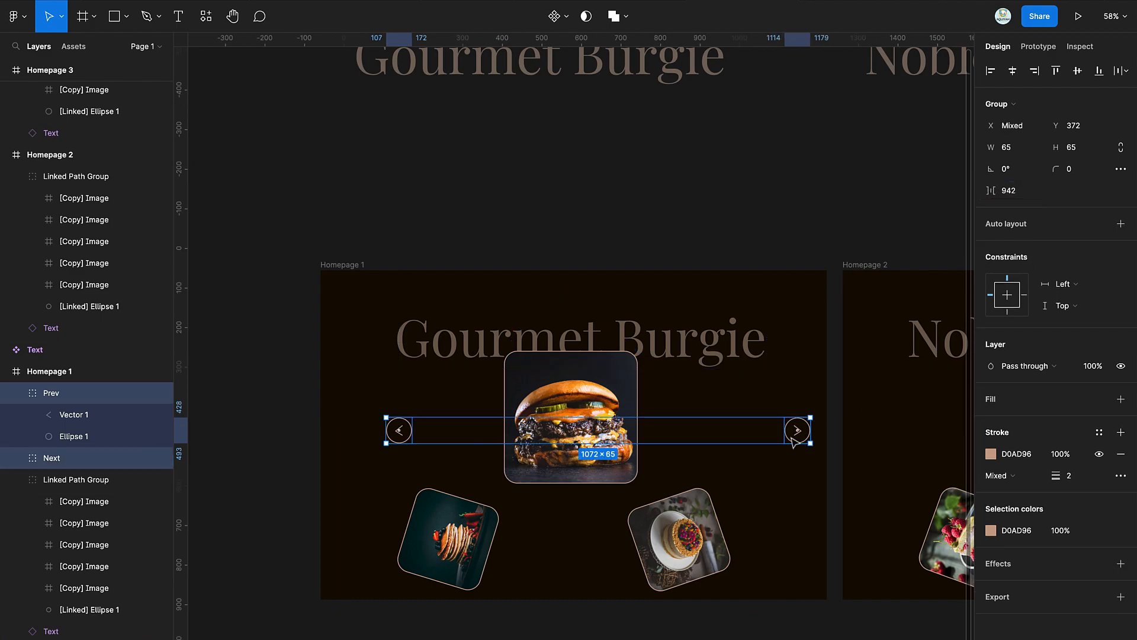
{"action": "left_click", "coordinate": [1038, 46]}
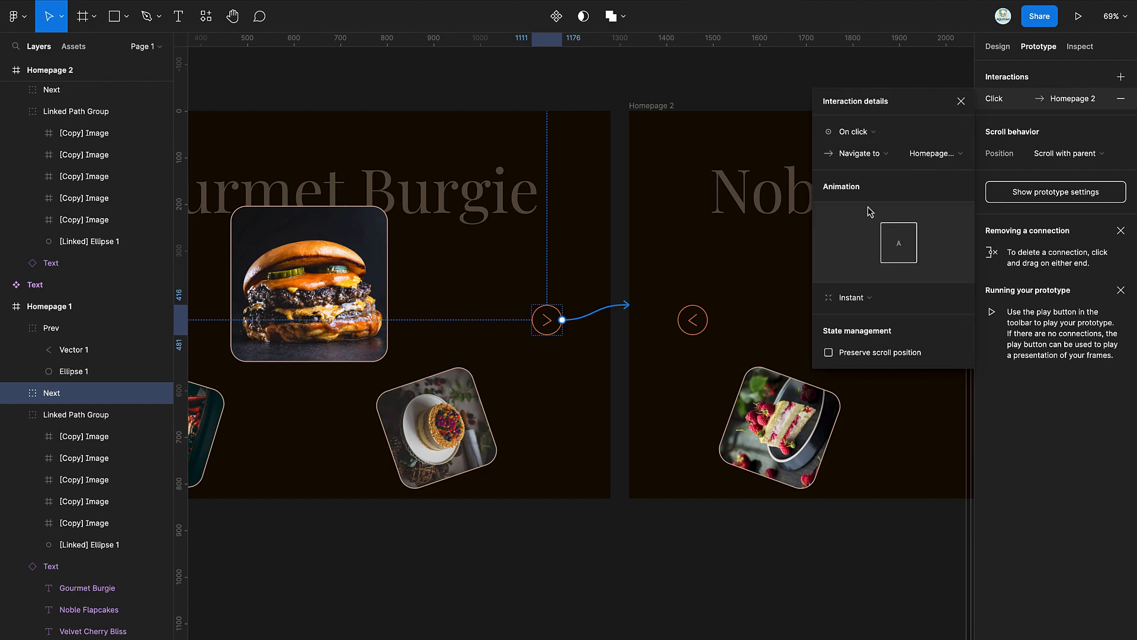
Set the Next link's transition animation, then preview advancing the carousel to Velvet Cherry Bliss.
{"action": "left_click", "coordinate": [851, 297]}
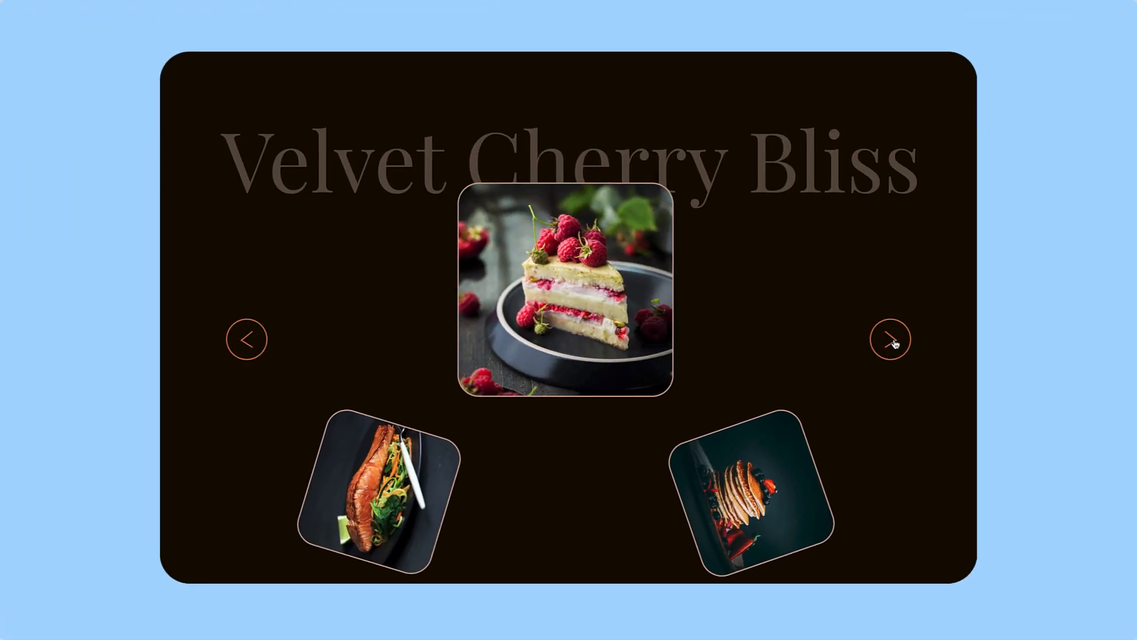
{"action": "left_click", "coordinate": [891, 339]}
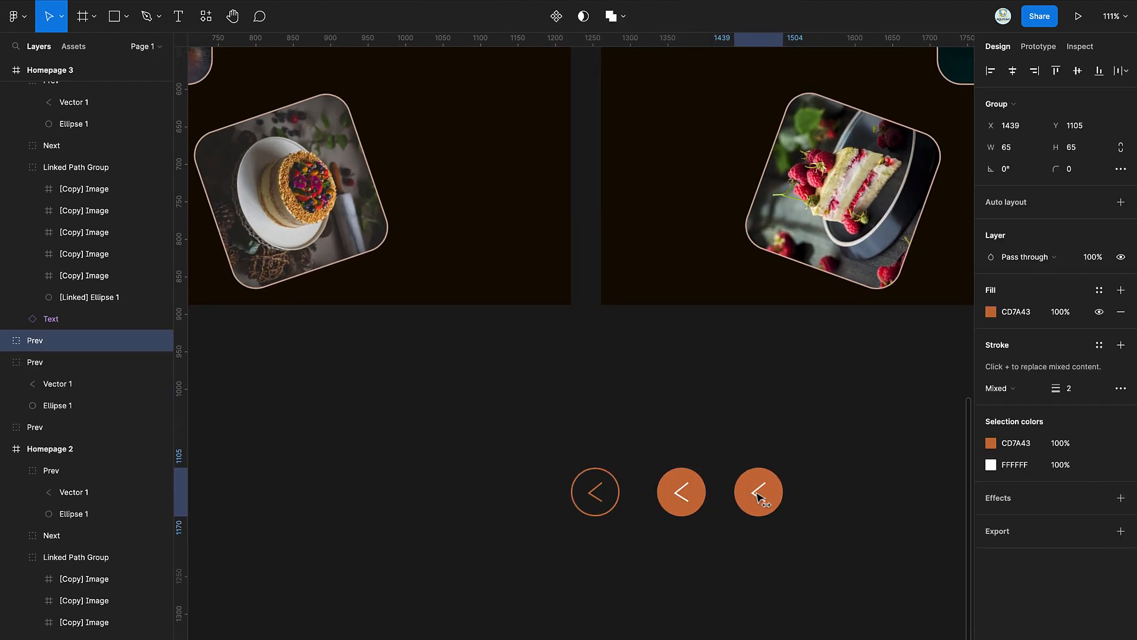
Select the lighter orange CD7A43 arrow button copy.
{"action": "left_click", "coordinate": [991, 312]}
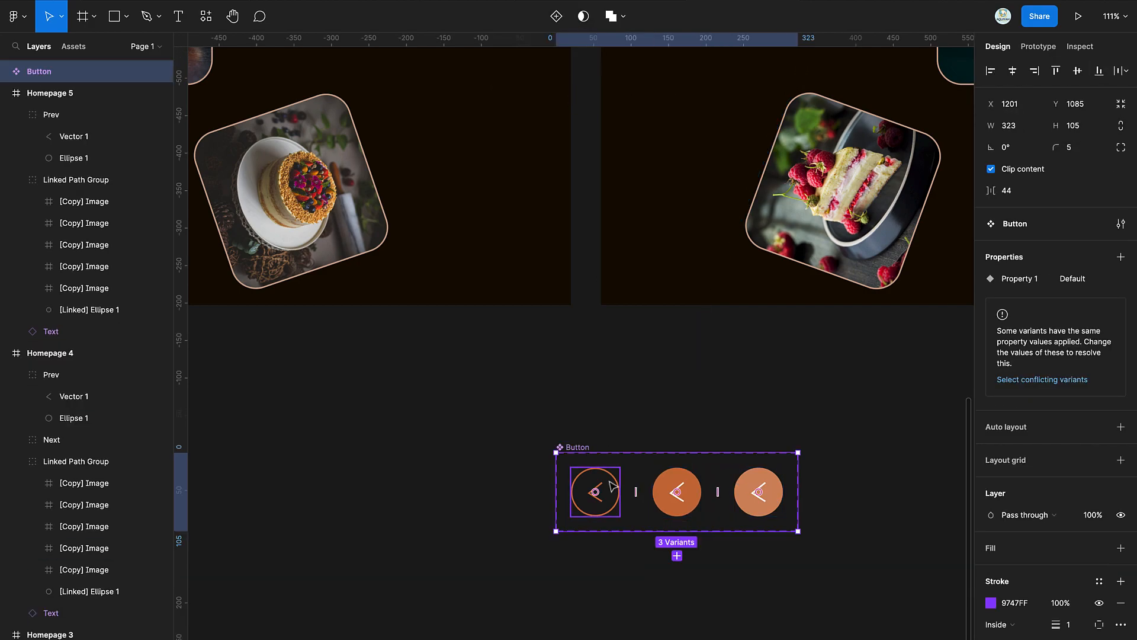
Give the outlined variant a While hovering Change to interaction with Smart animate.
{"action": "left_click", "coordinate": [1038, 47]}
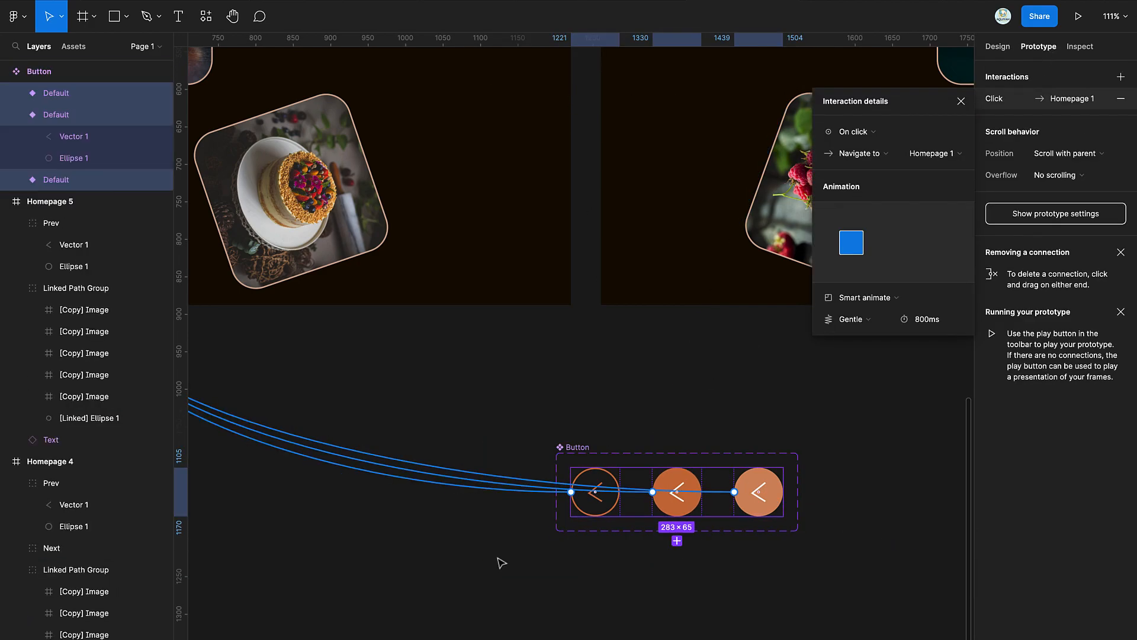
{"action": "left_click", "coordinate": [854, 132]}
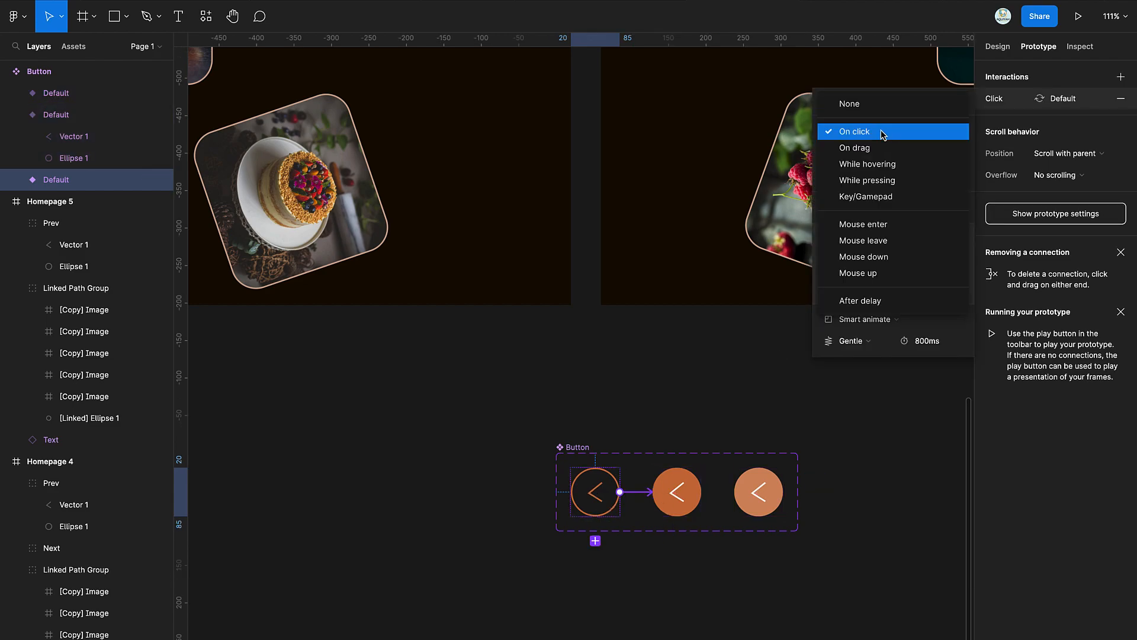
{"action": "left_click", "coordinate": [867, 164]}
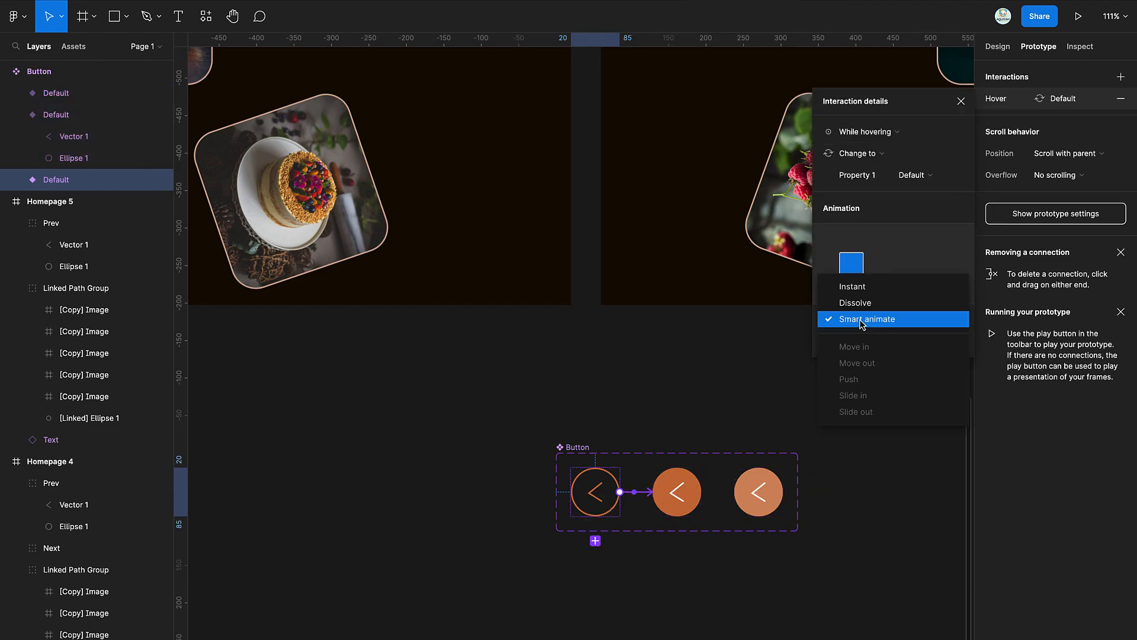
{"action": "left_click", "coordinate": [867, 319]}
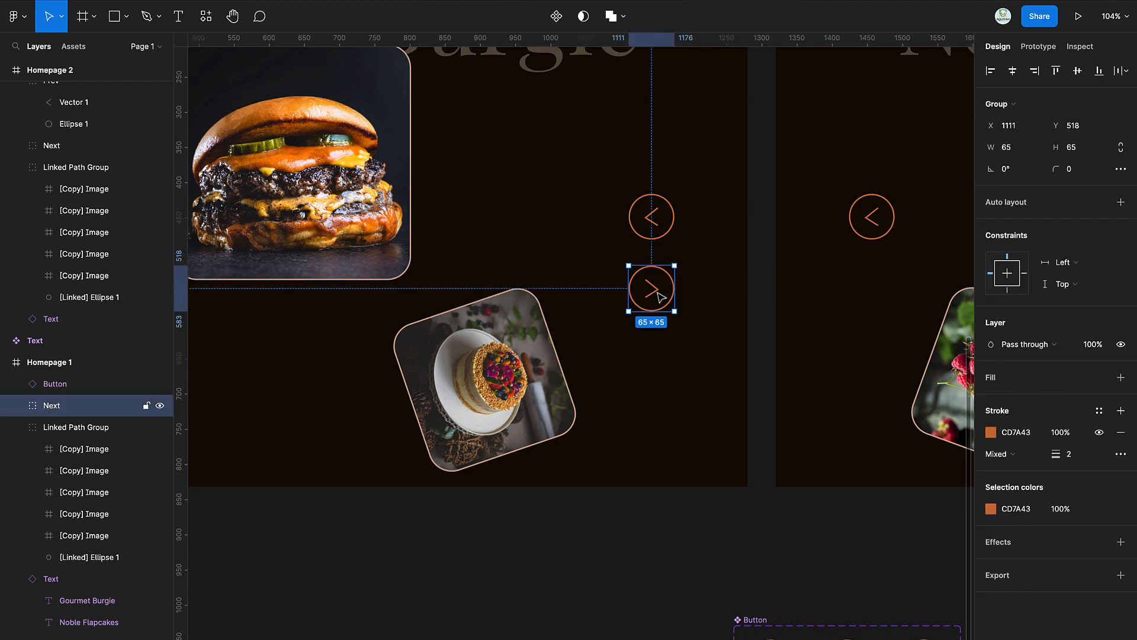
Right-click Homepage 1's Button instance to flip it horizontally.
{"action": "right_click", "coordinate": [651, 289]}
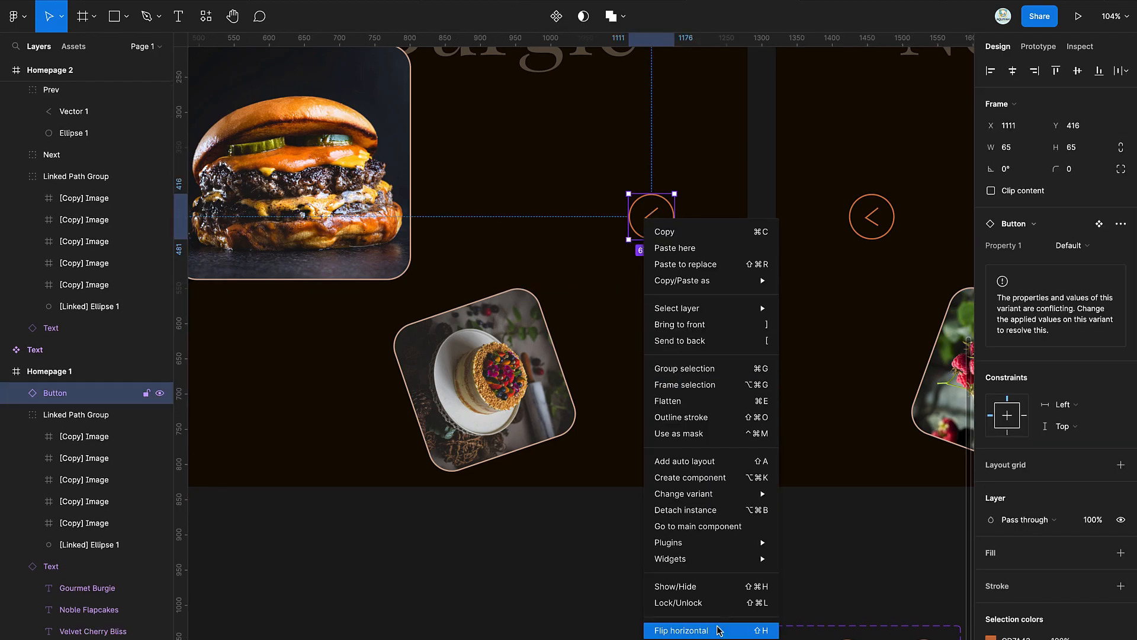